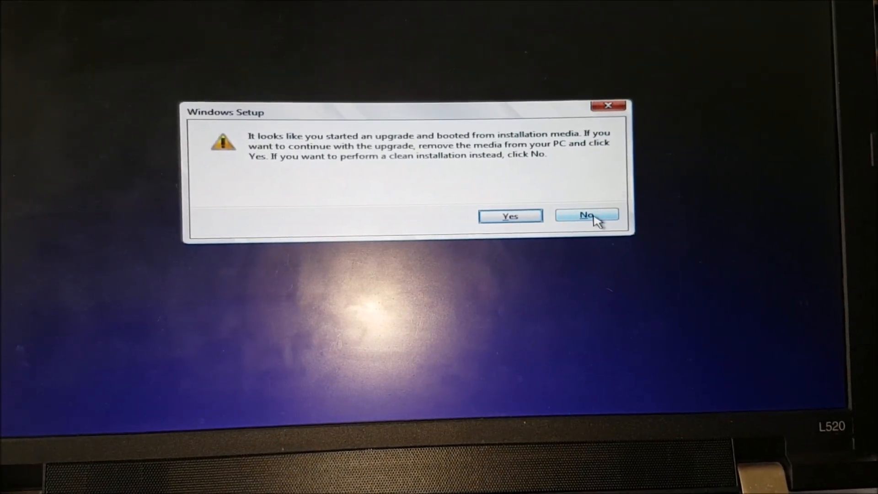
- Choose a clean install and set time and currency format to English (United Kingdom)
click(586, 215)
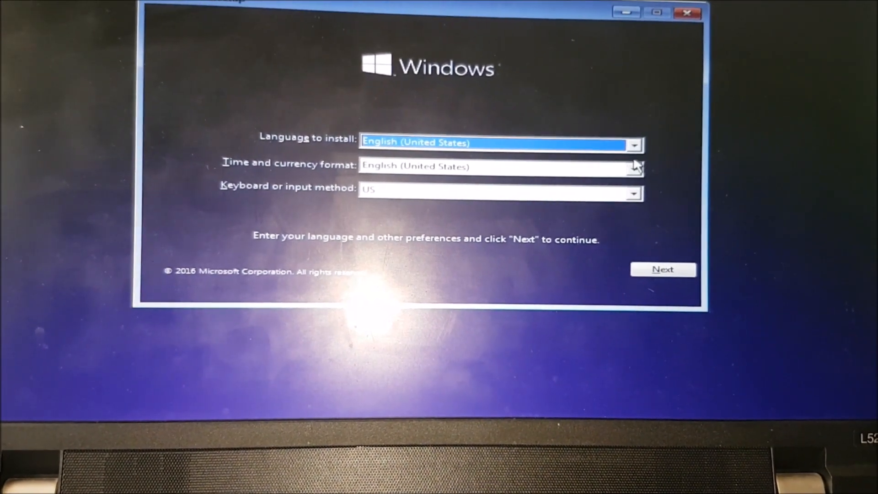
click(633, 165)
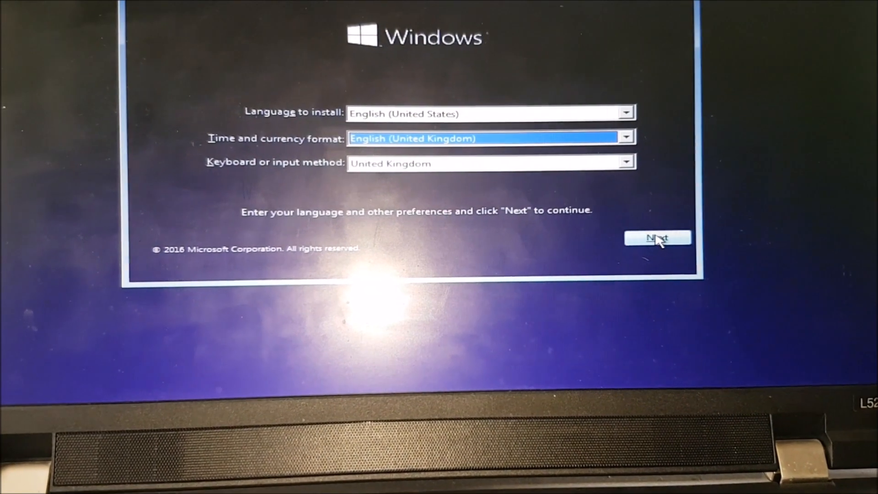
click(657, 237)
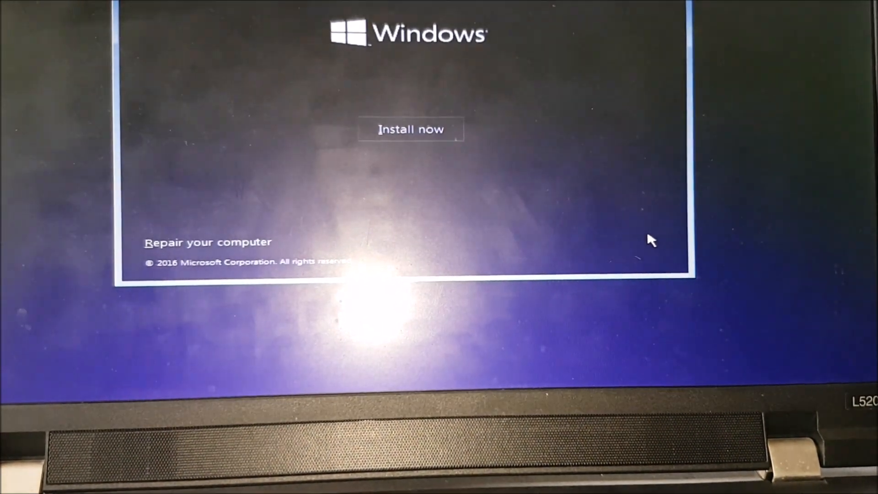
- Start the installation and accept the Windows 10 license terms
click(410, 130)
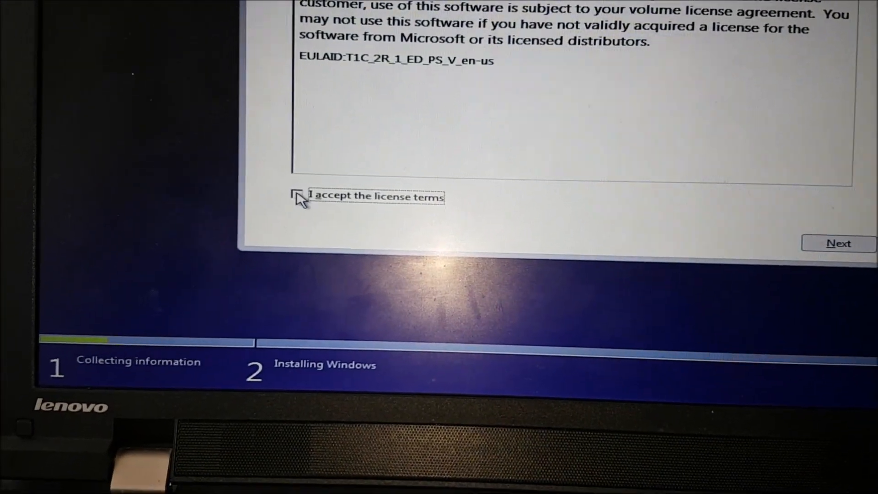
click(298, 196)
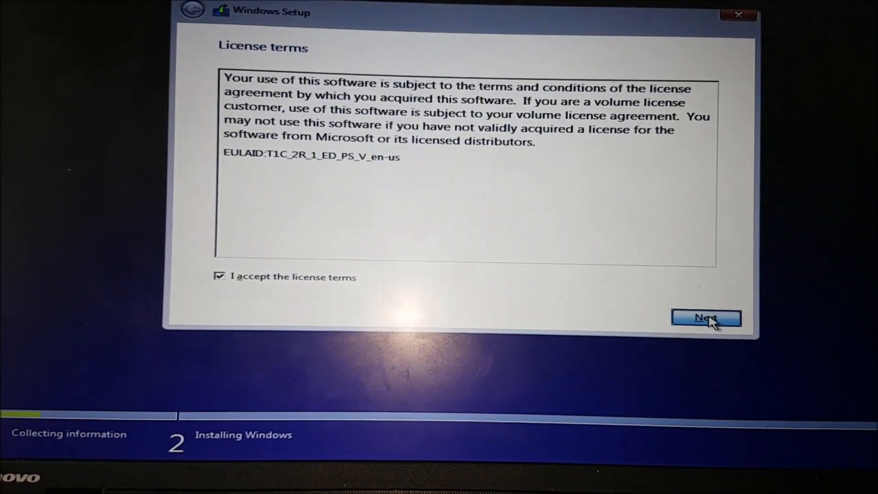
click(706, 317)
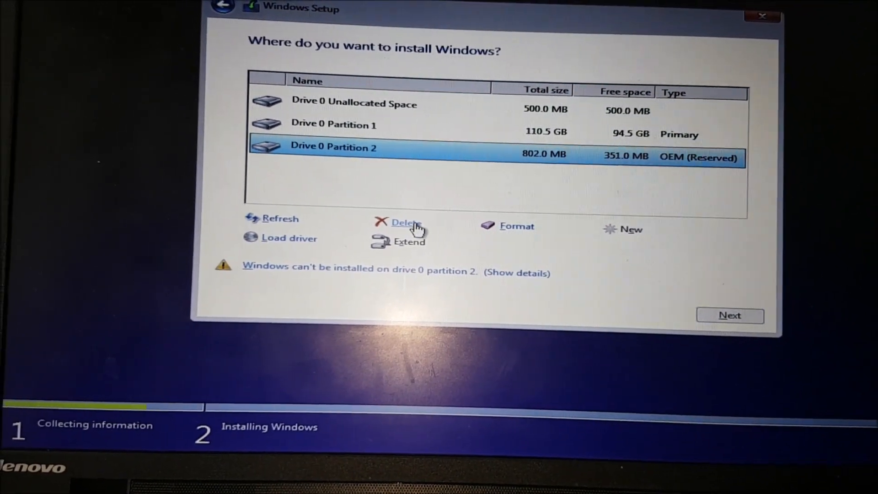
- Delete the OEM reserved Partition 2 and Partition 1, then install onto the 111.8 GB unallocated space
click(404, 222)
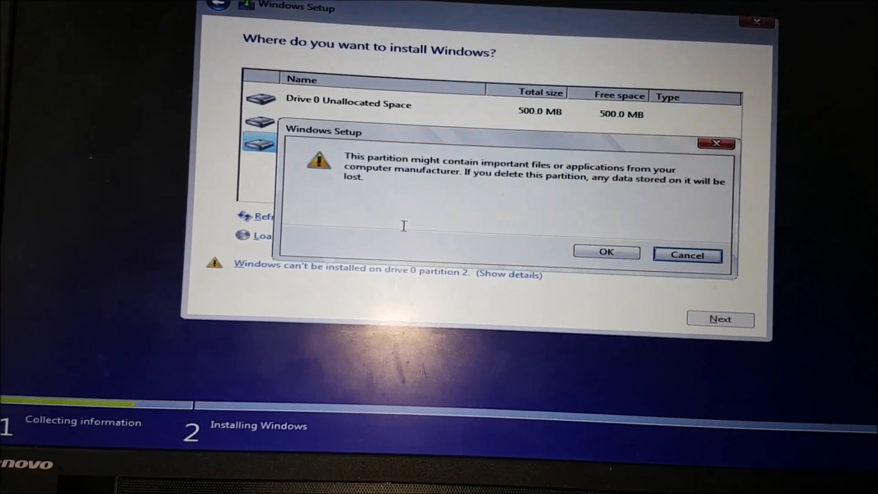
click(605, 252)
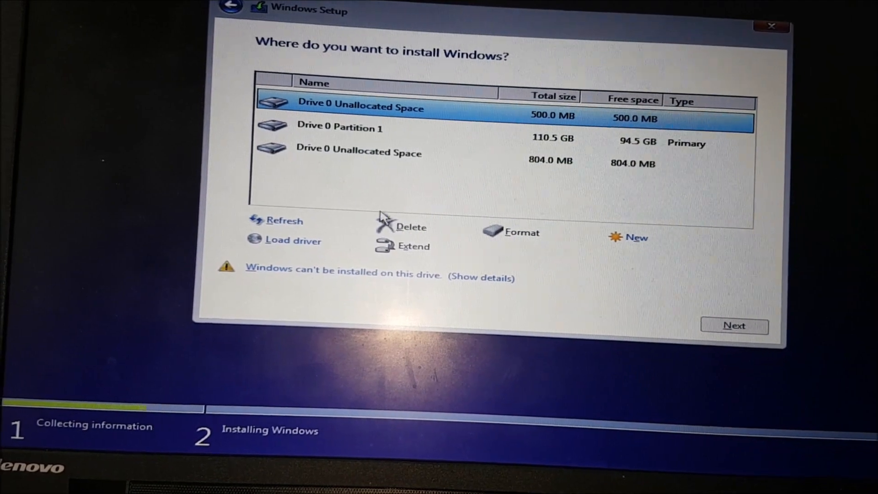
click(340, 127)
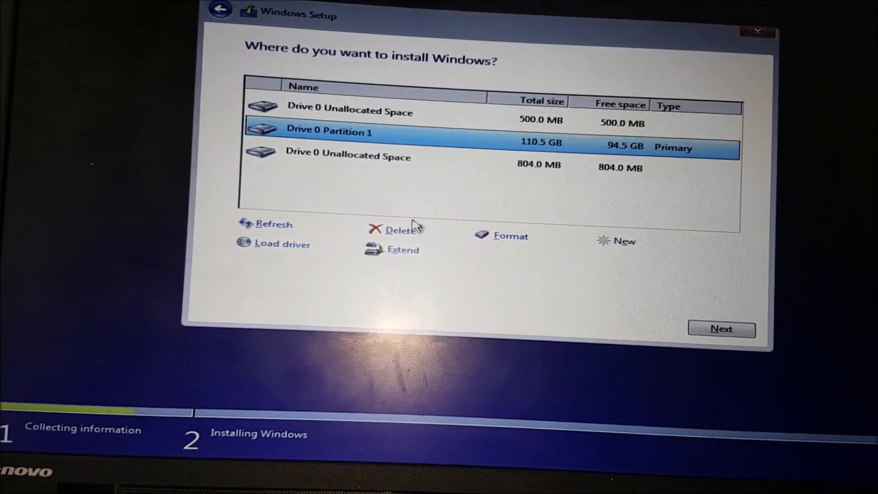
click(401, 229)
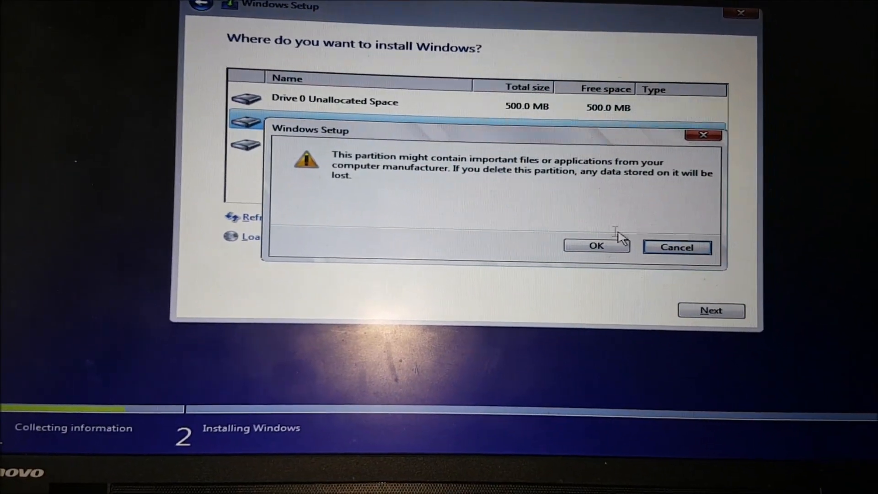
click(596, 246)
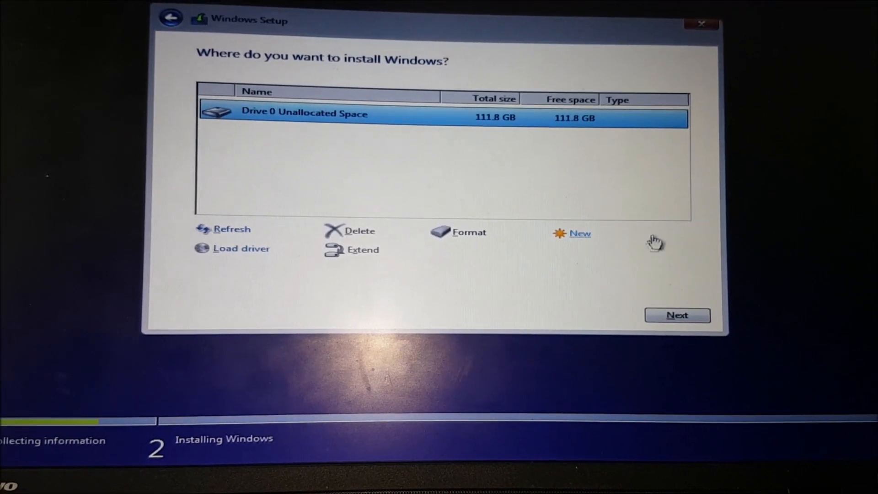
click(677, 315)
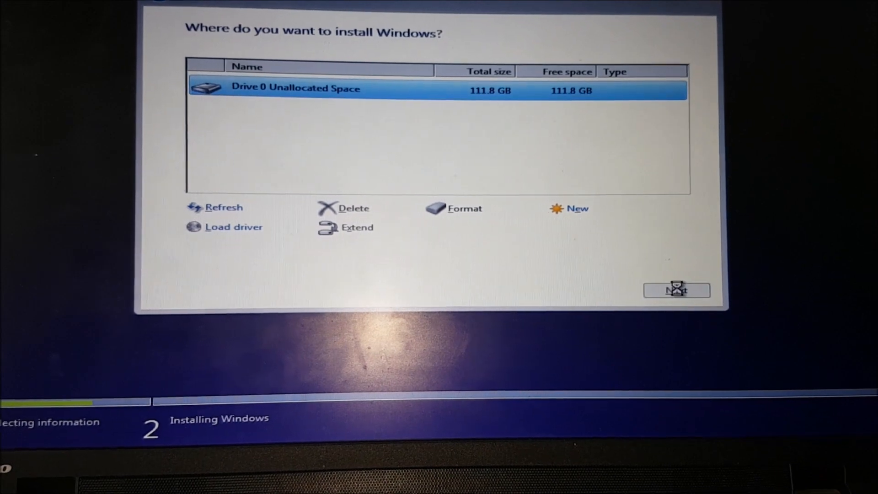
click(675, 290)
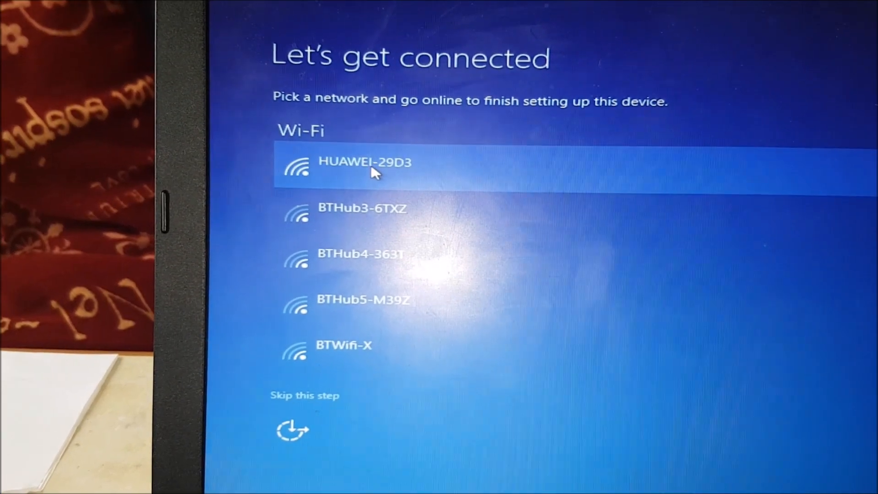
- Connect to the HUAWEI-29D3 Wi-Fi network with its password
click(364, 162)
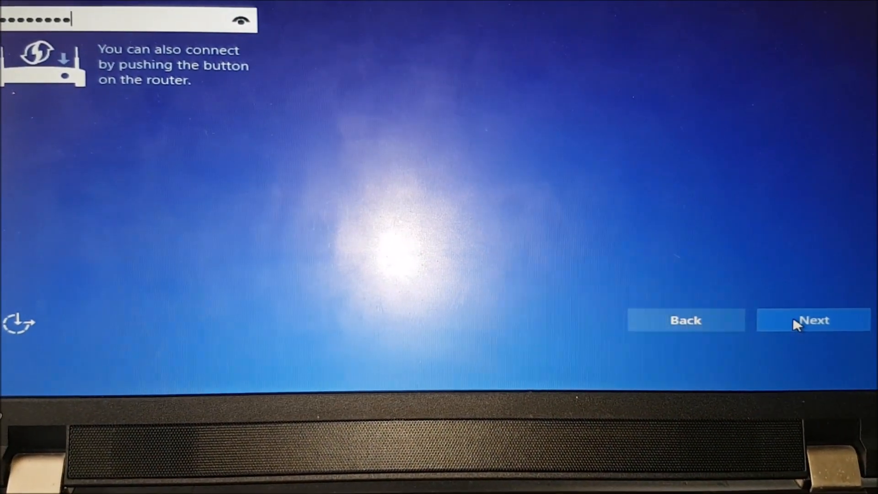
click(813, 320)
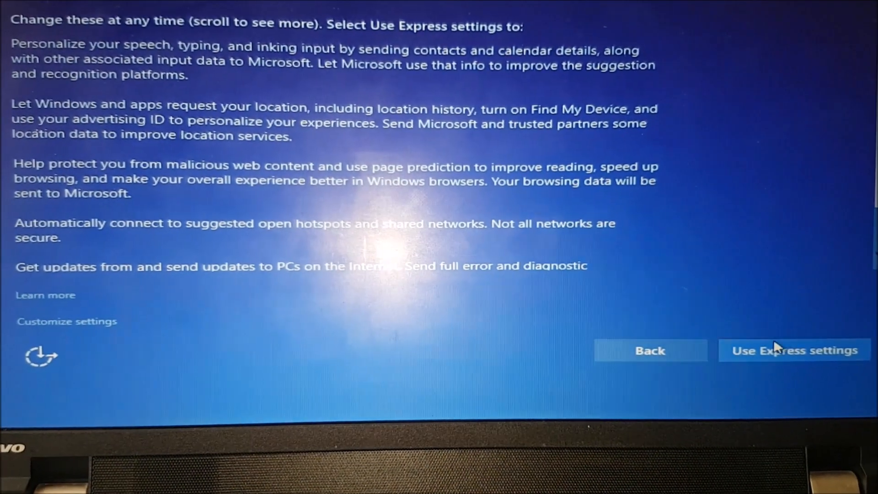
- Accept the Express privacy and personalization settings
click(793, 350)
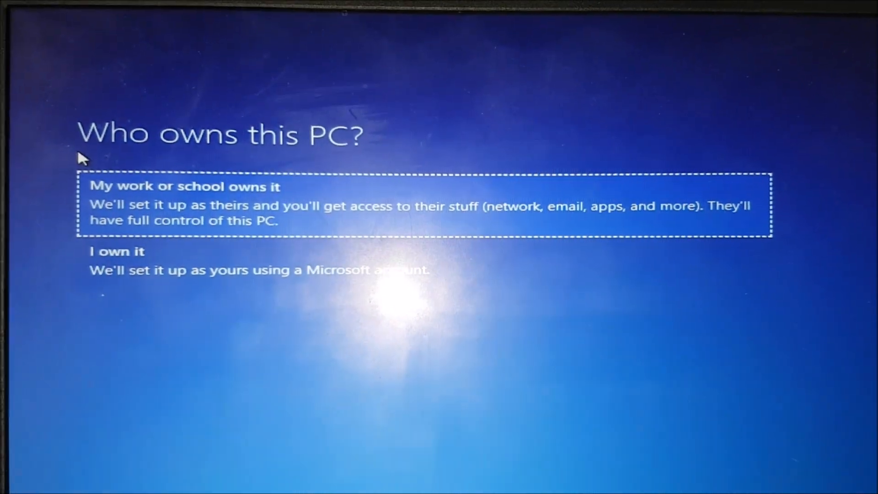
mouse_move(167, 282)
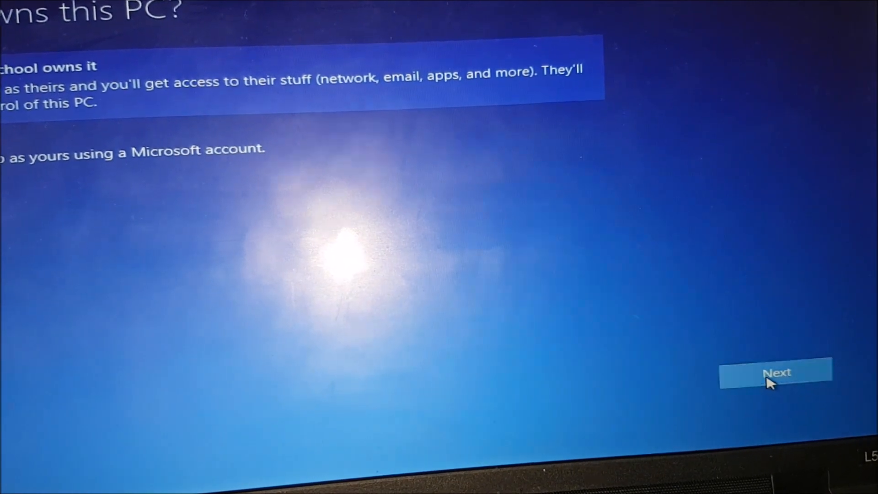
- Confirm 'My work or school owns it' as the PC's ownership
click(776, 372)
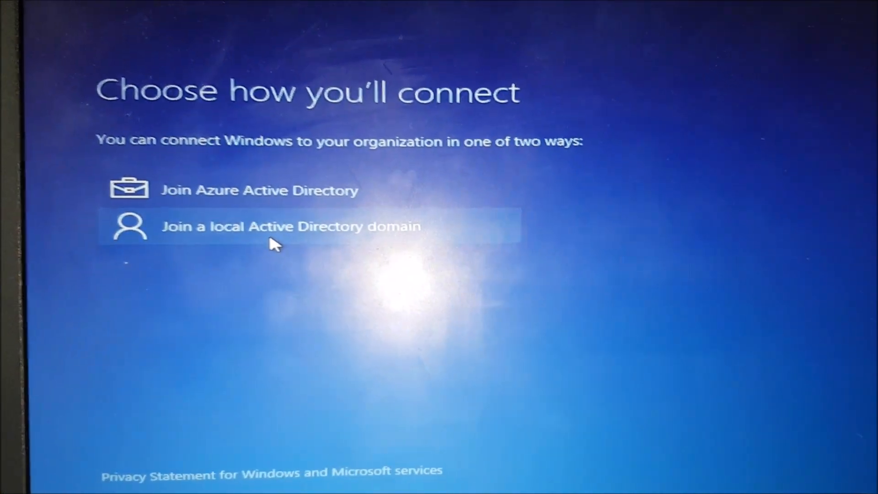
- Choose 'Join a local Active Directory domain' and continue to local account creation
click(291, 226)
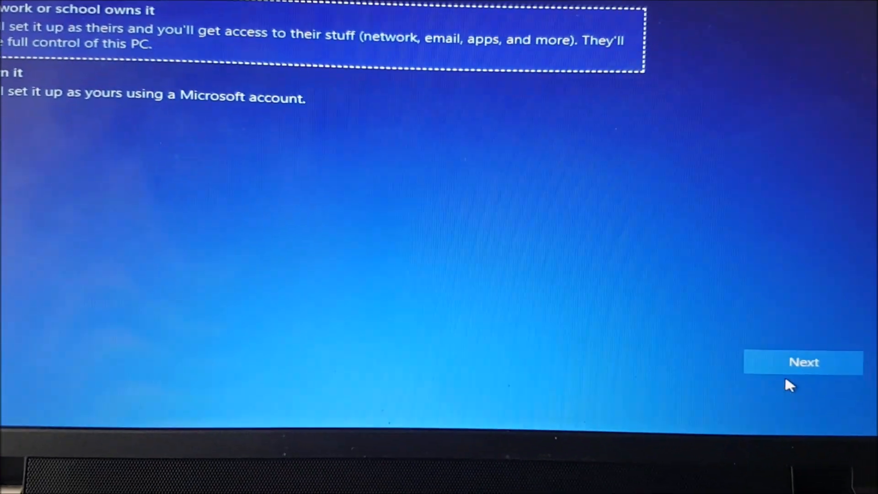
click(803, 362)
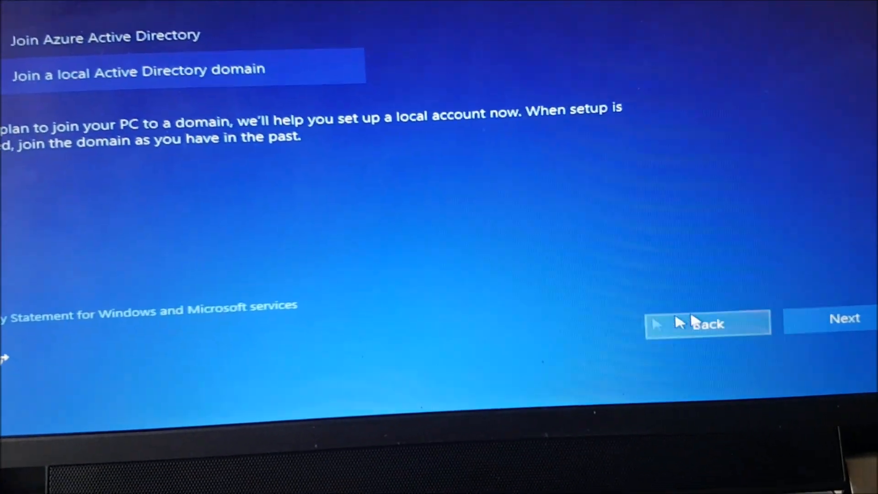
click(843, 318)
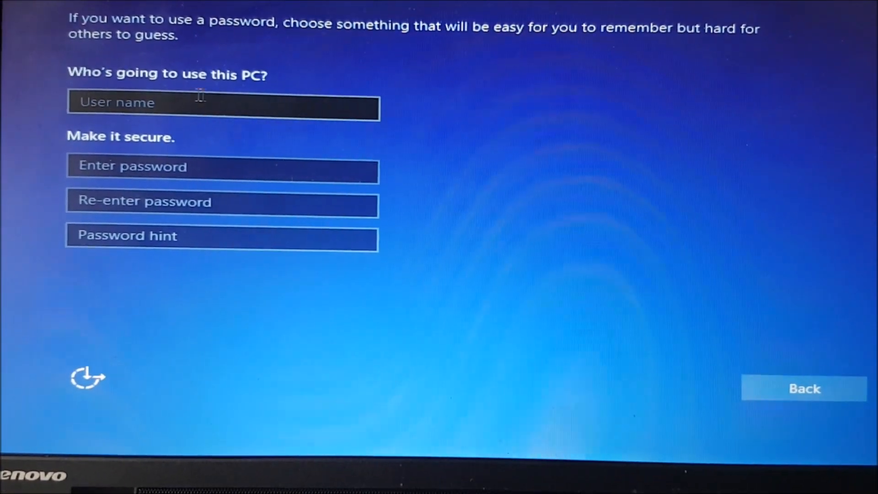
- Create local account 'home' with an empty password
click(222, 108)
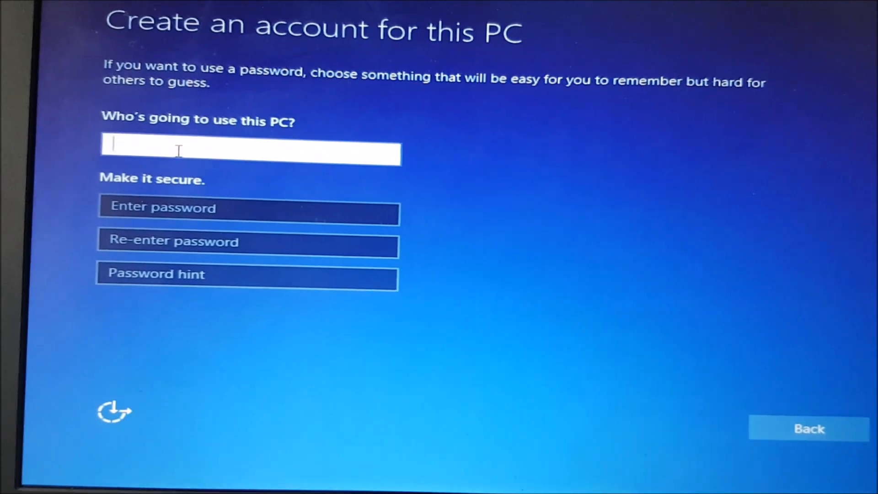
text(hom)
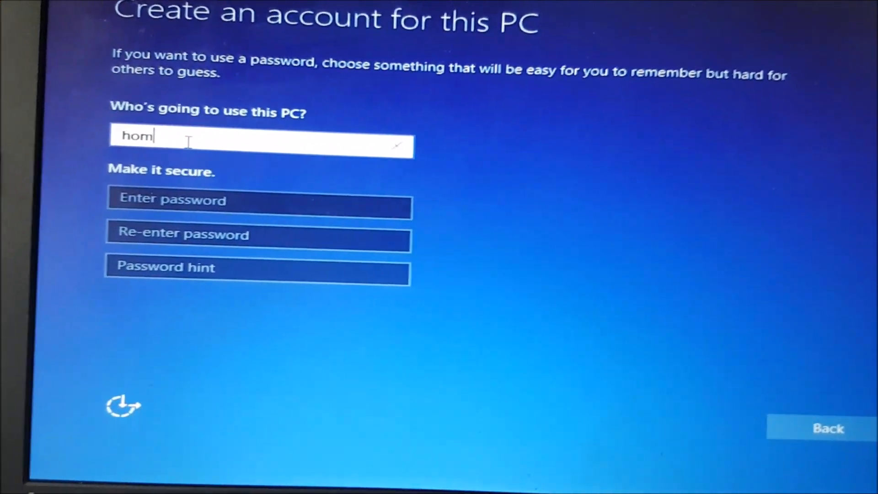
text(e)
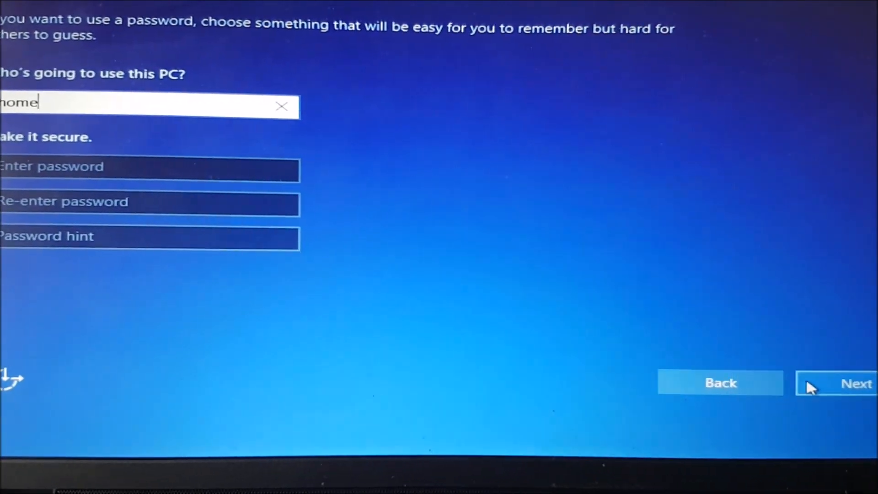
click(856, 383)
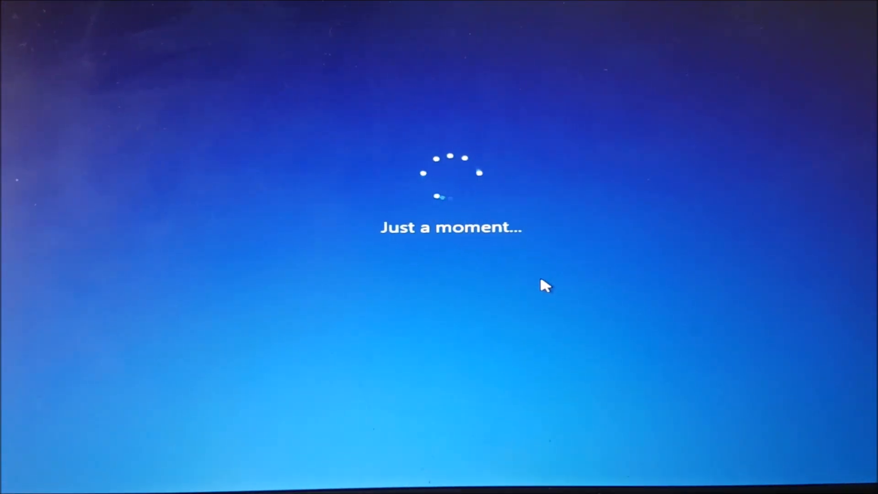
mouse_move(557, 311)
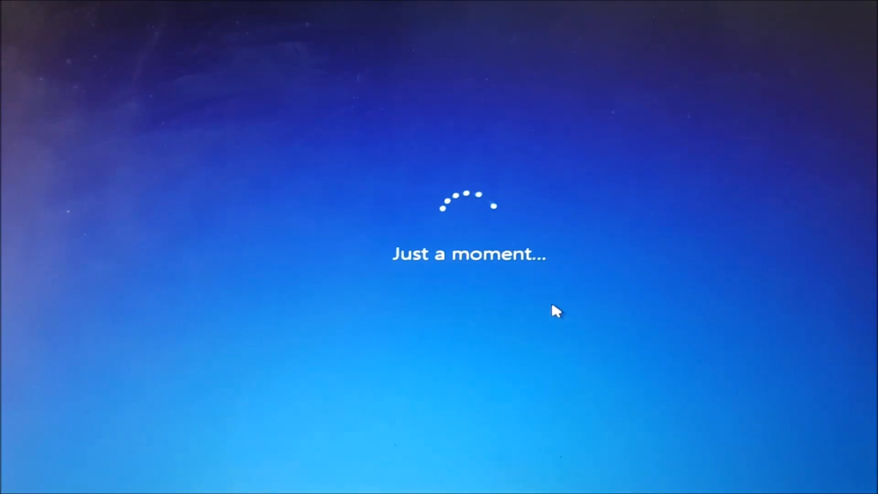
mouse_move(574, 315)
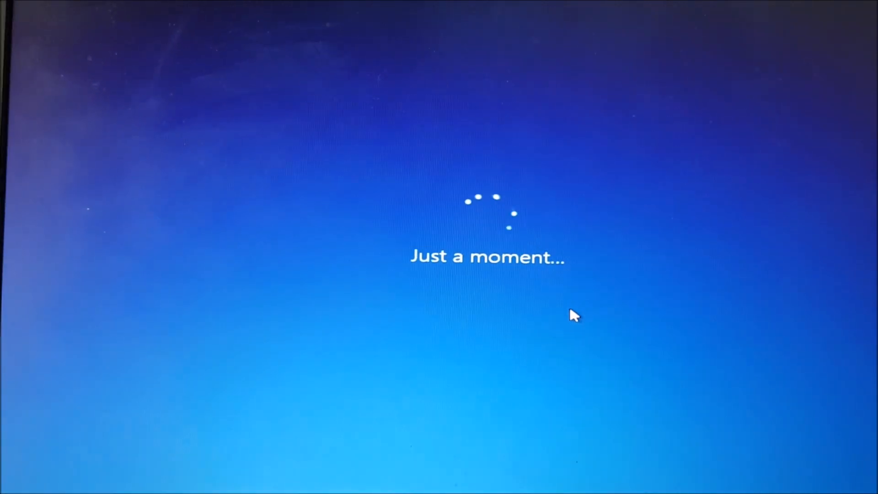